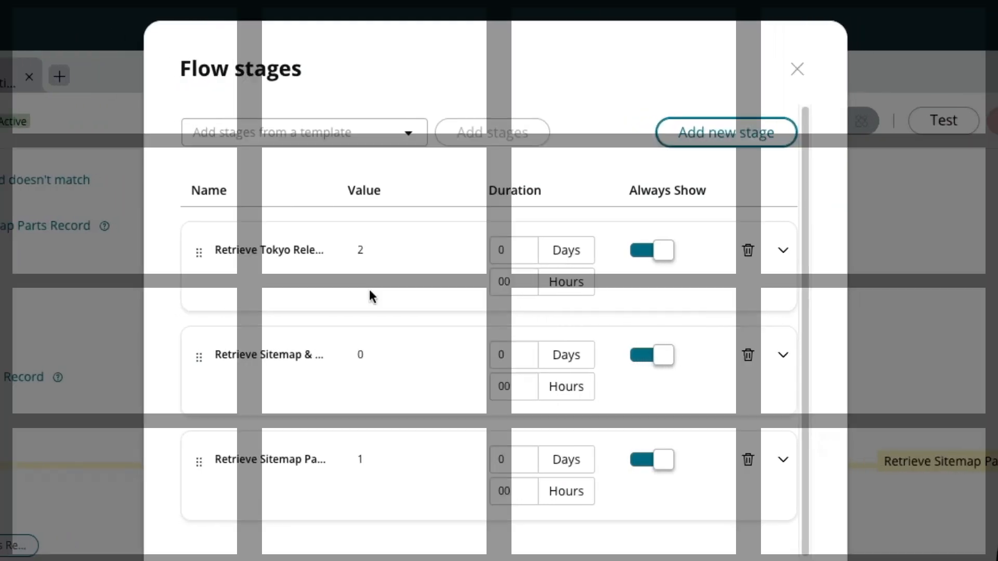
# Step: In the Stages Demonstration flow, insert a stage after Create Record
pyautogui.click(797, 69)
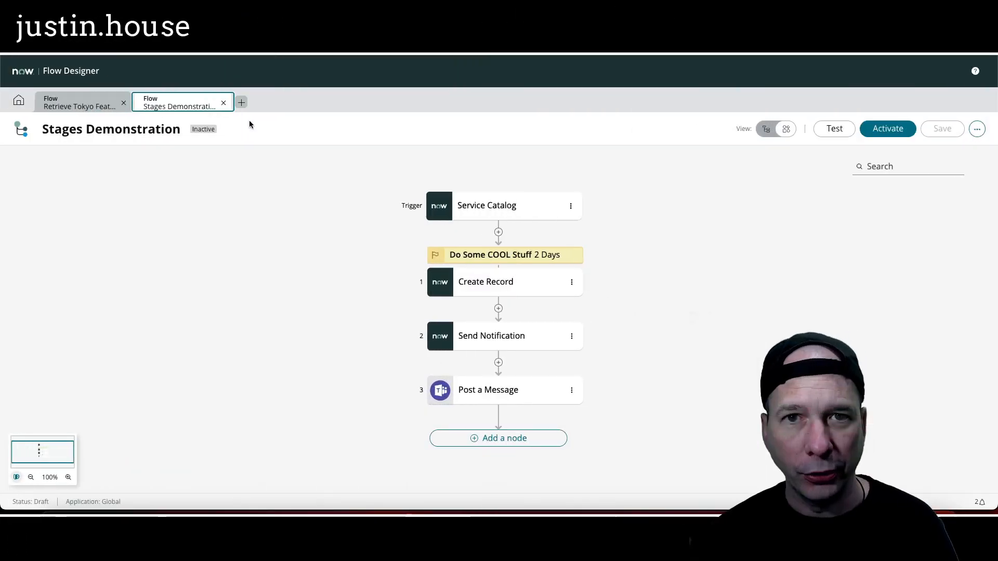
pyautogui.click(499, 309)
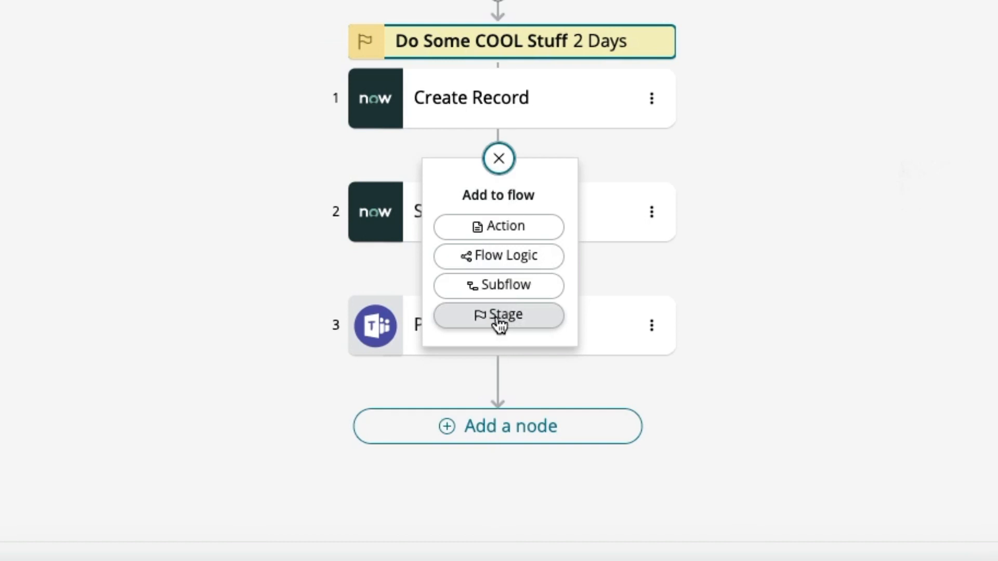
pyautogui.click(498, 315)
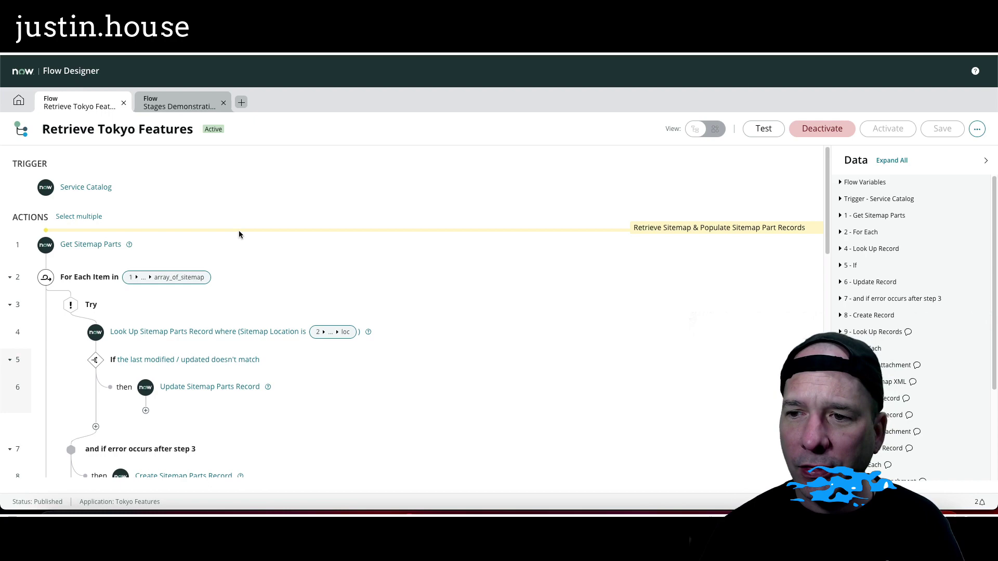
pyautogui.moveTo(726, 244)
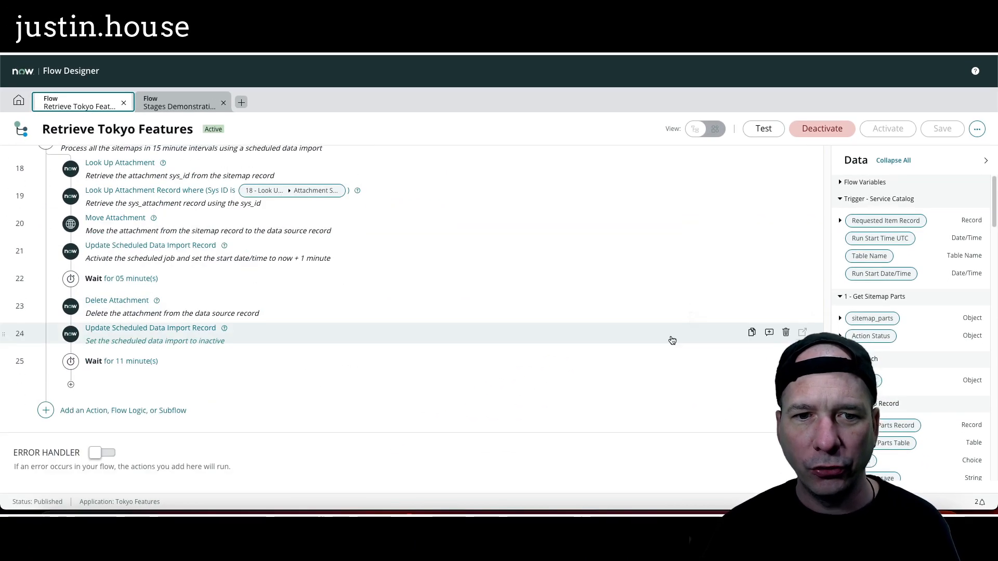
pyautogui.click(976, 129)
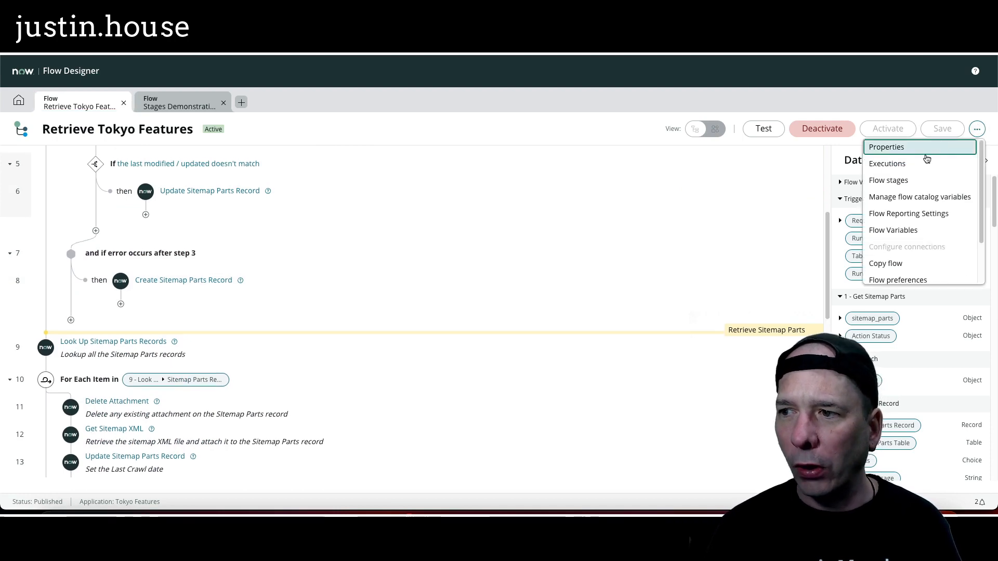
pyautogui.click(888, 180)
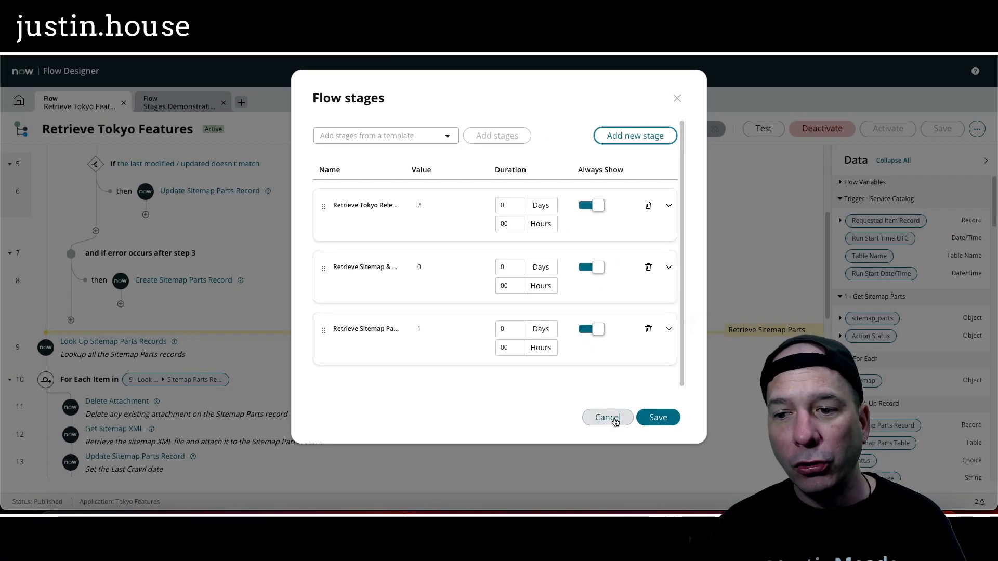
pyautogui.click(606, 417)
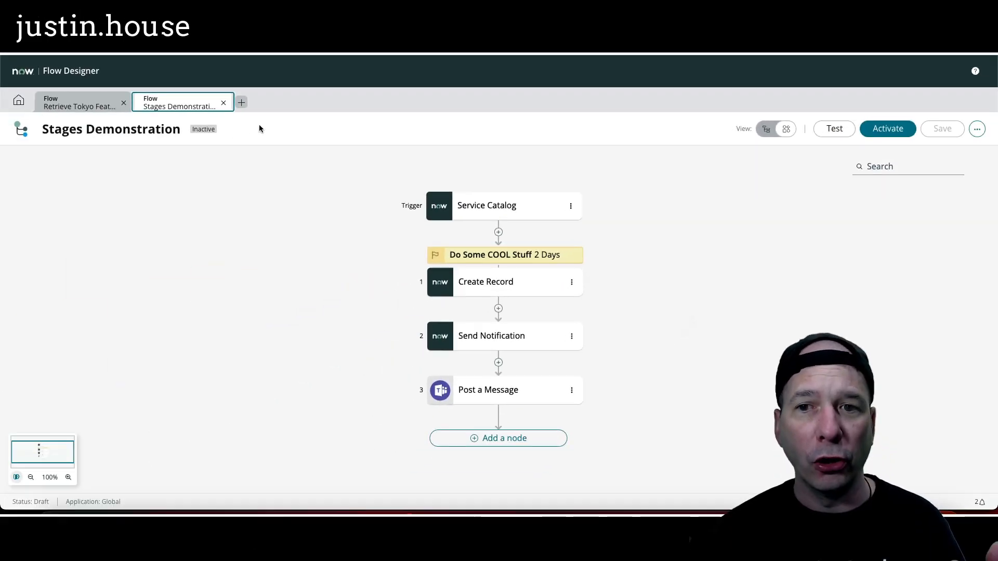
pyautogui.moveTo(265, 122)
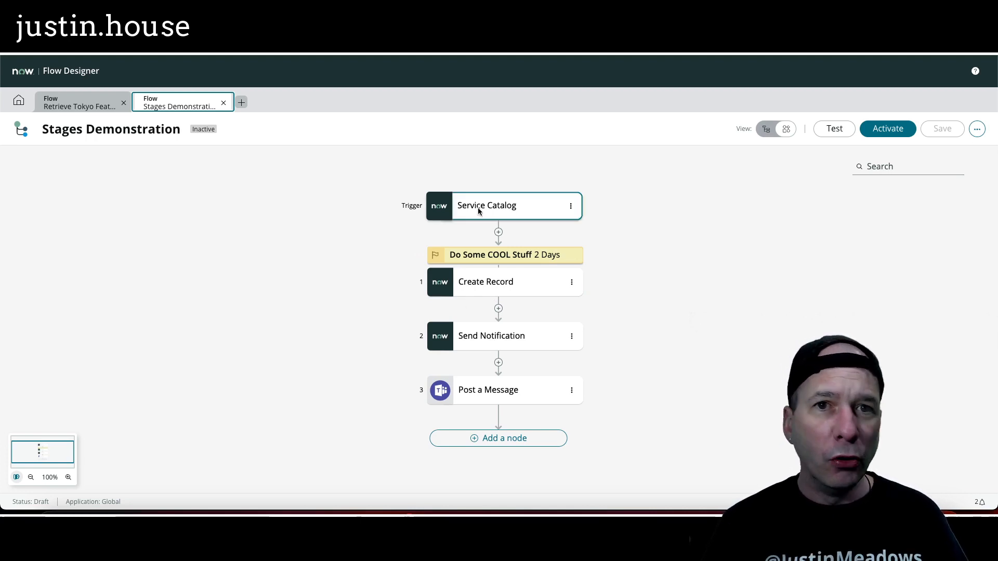
pyautogui.moveTo(473, 221)
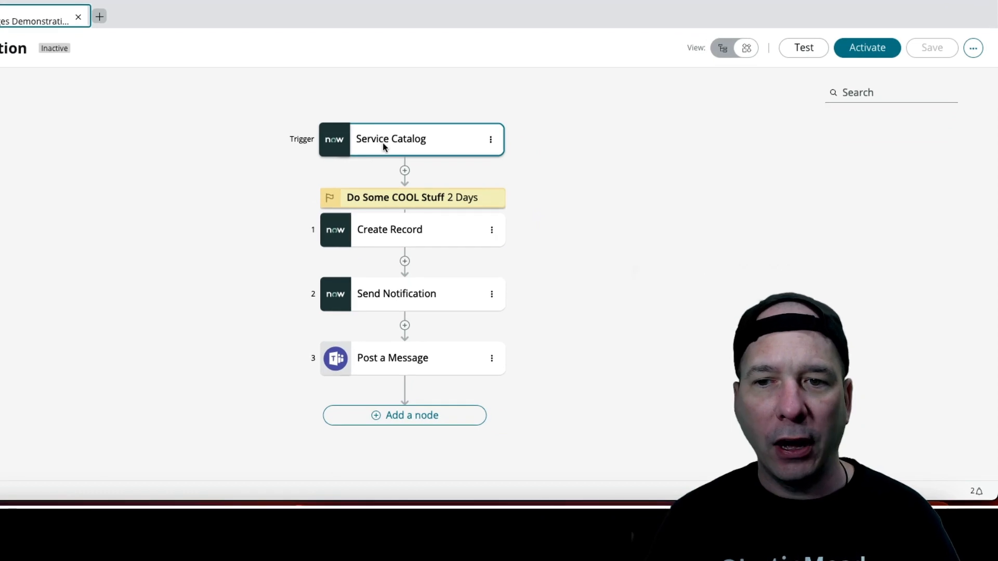
# Step: Open the Stages Demonstration flow's more-actions settings menu
pyautogui.click(973, 47)
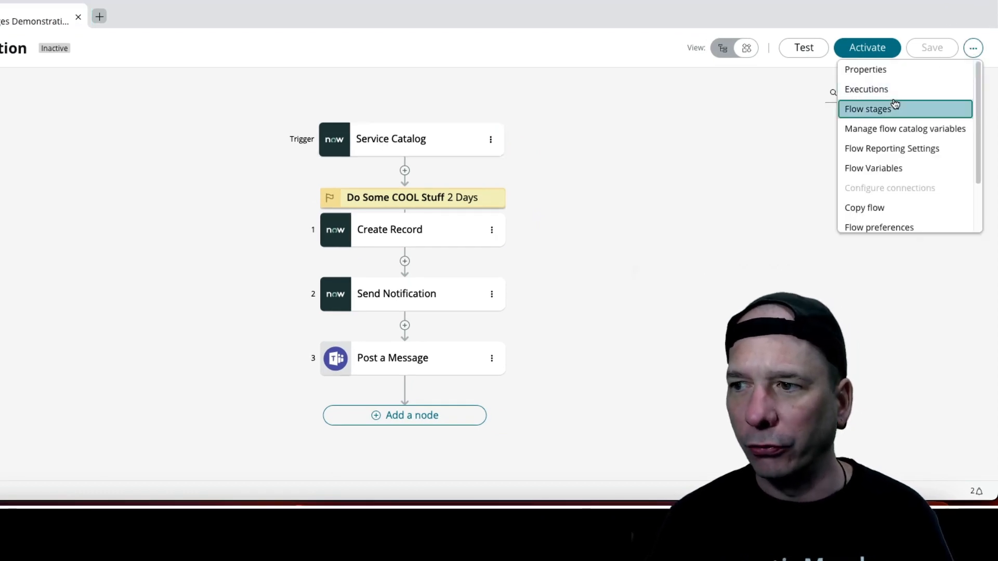
pyautogui.click(867, 108)
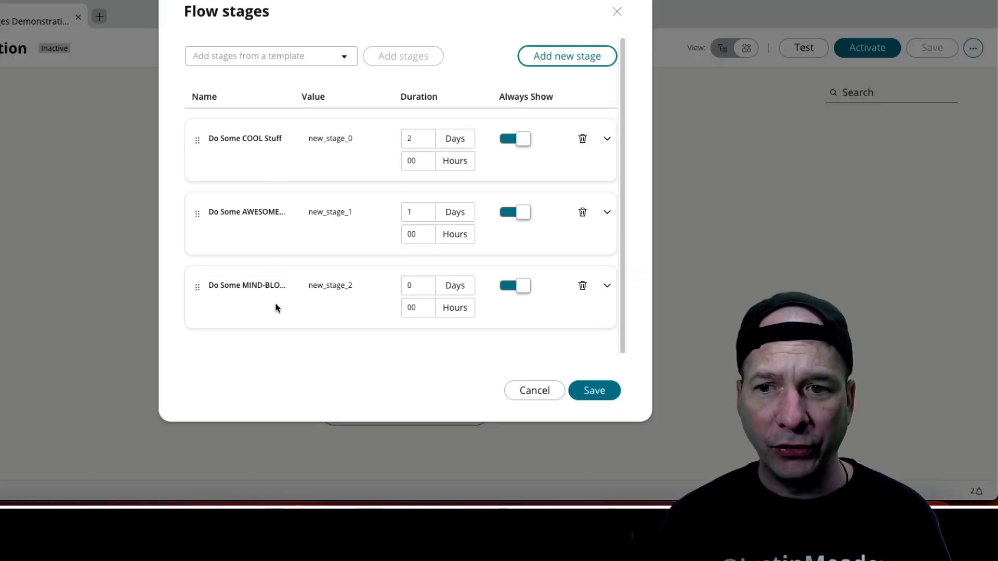
pyautogui.moveTo(454, 274)
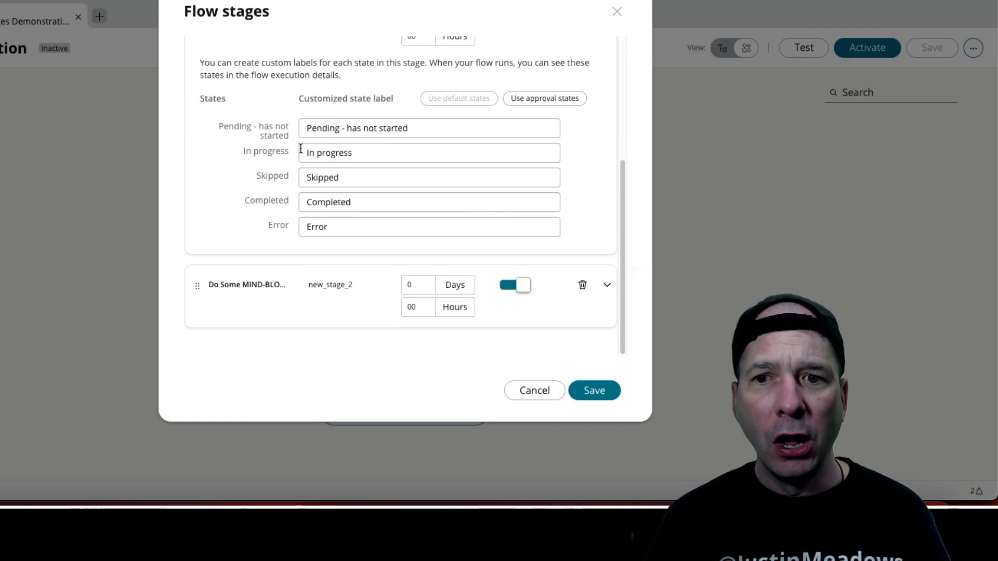
pyautogui.moveTo(311, 196)
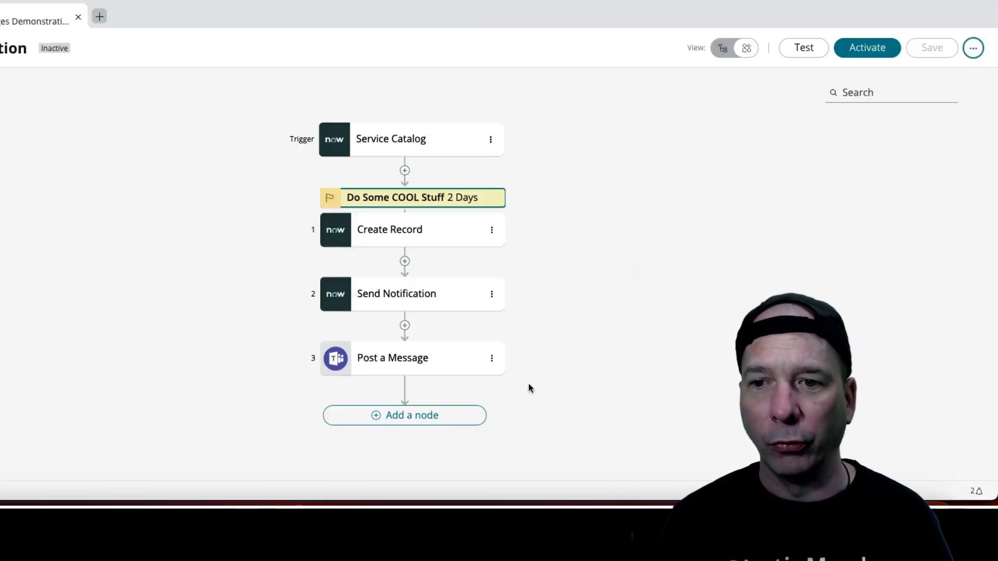
pyautogui.moveTo(430, 237)
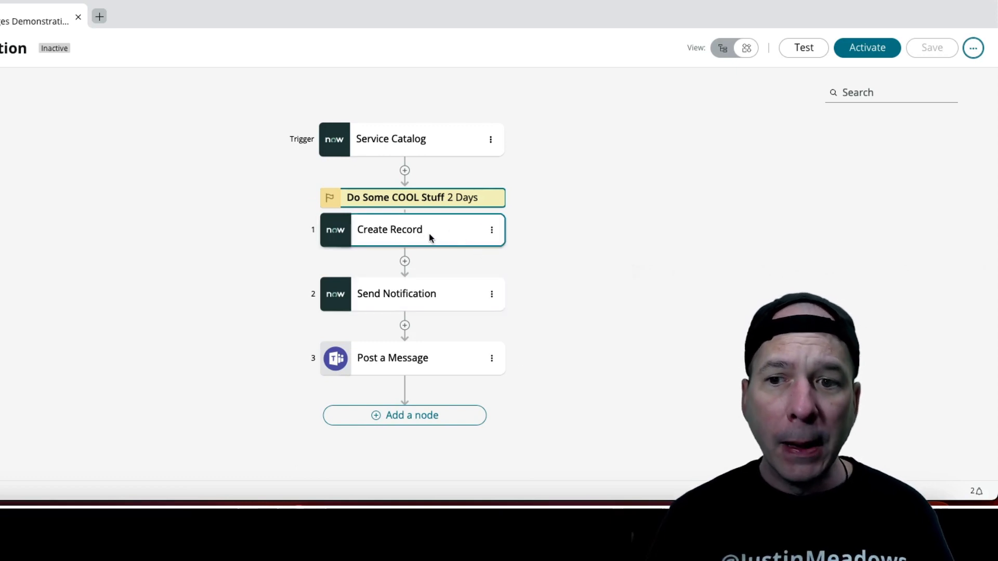
pyautogui.moveTo(405, 262)
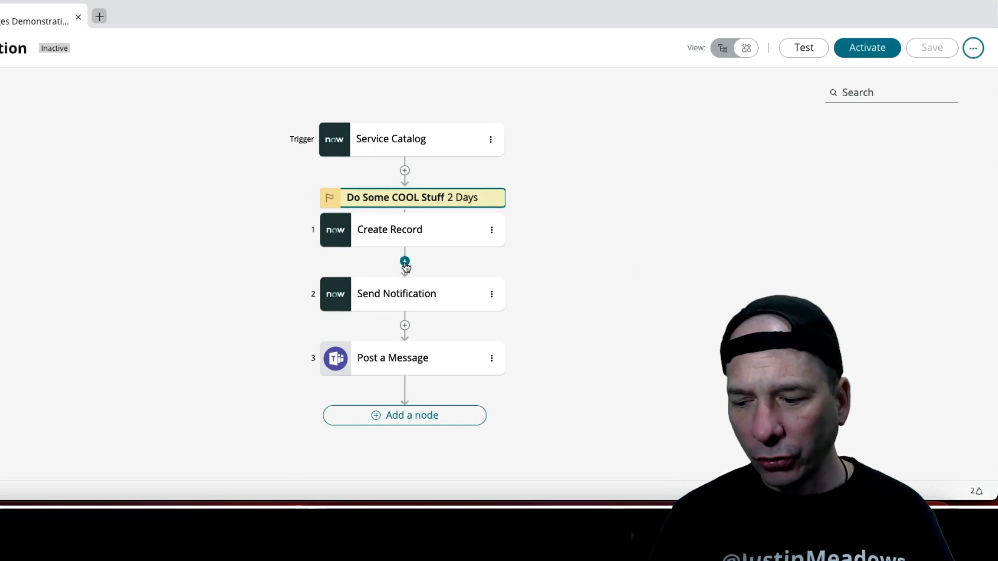
pyautogui.moveTo(278, 253)
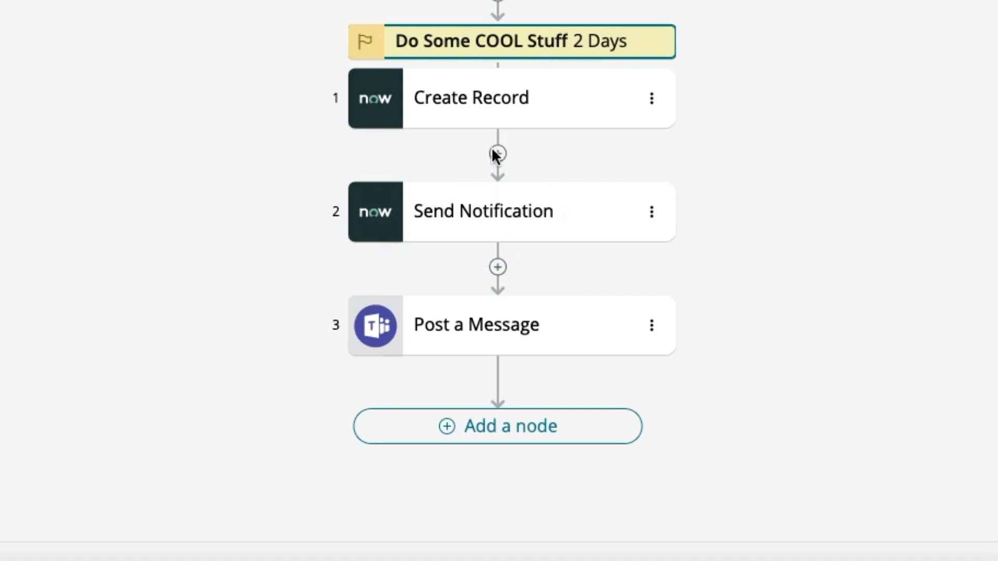
# Step: Insert the existing Do Some AWESOME Stuff stage (1 day) before Send Notification
pyautogui.click(498, 157)
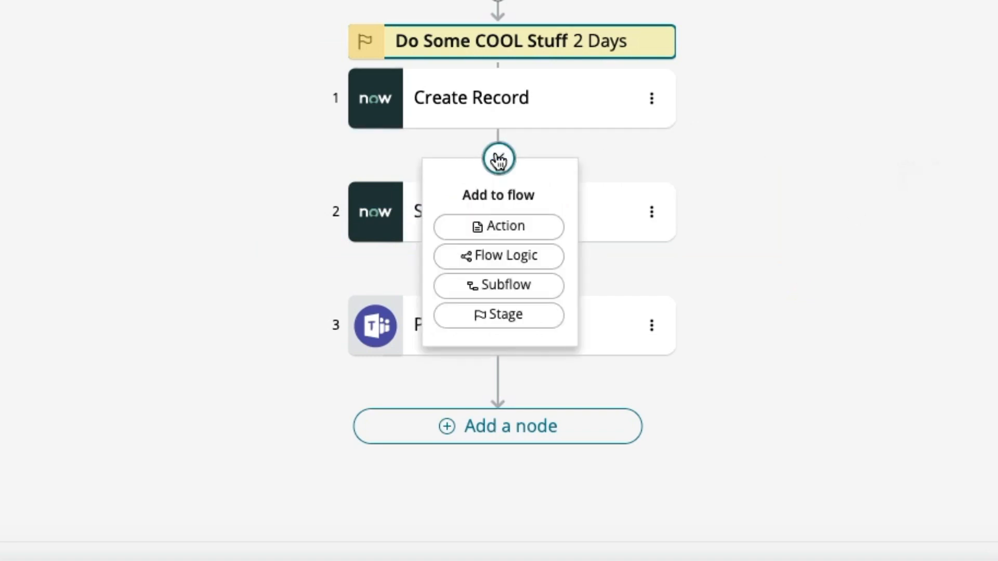
pyautogui.moveTo(499, 158)
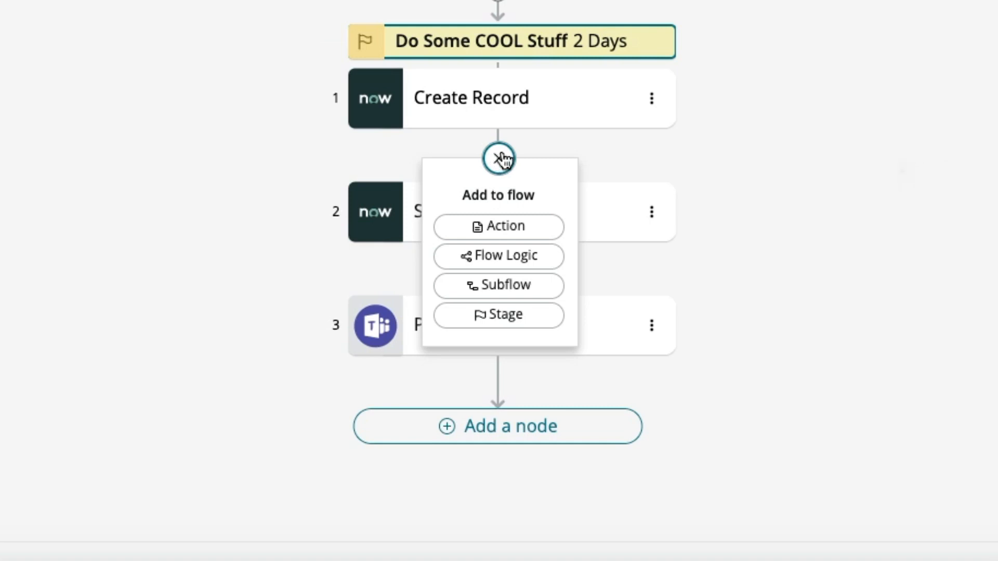
pyautogui.moveTo(506, 318)
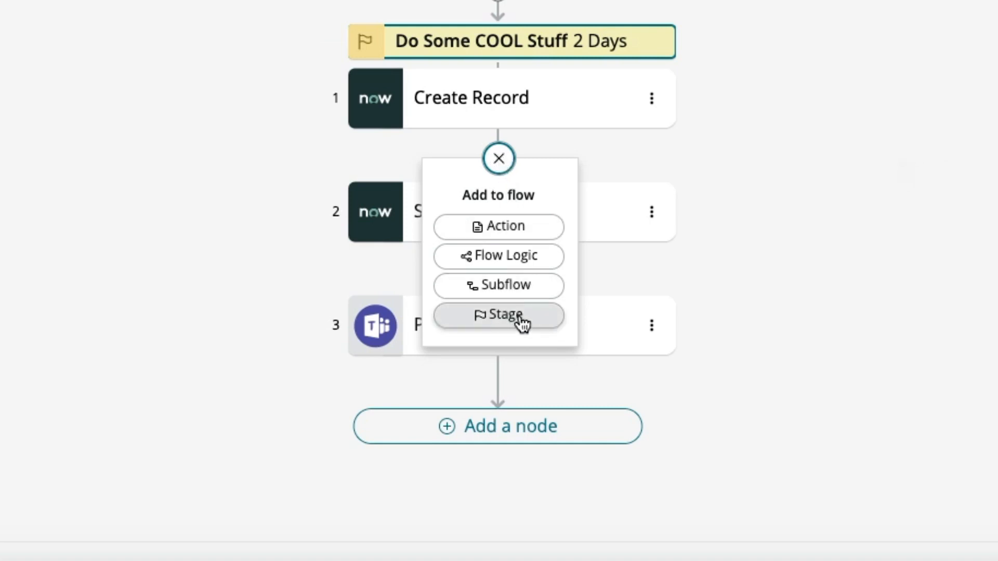
pyautogui.moveTo(529, 327)
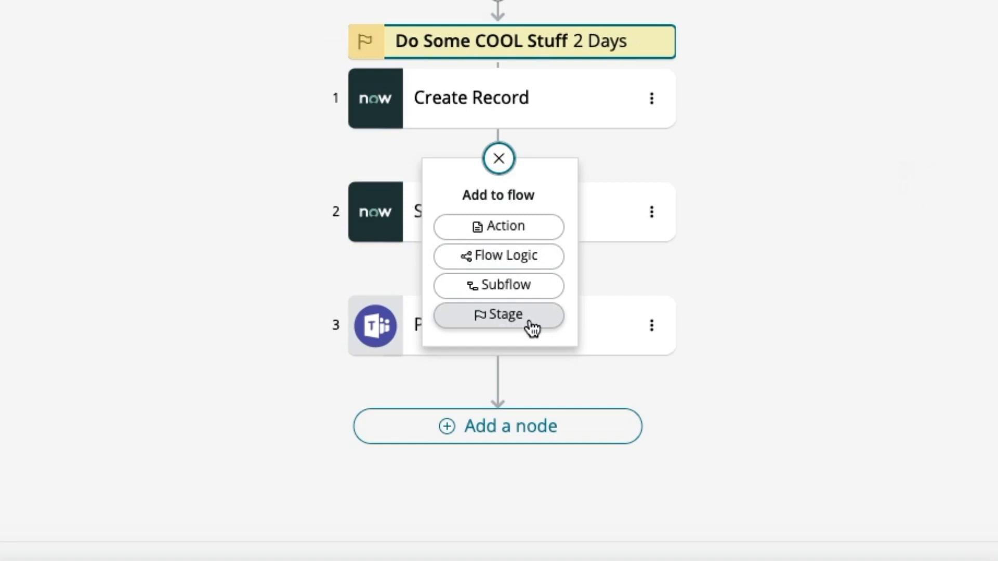
pyautogui.moveTo(498, 285)
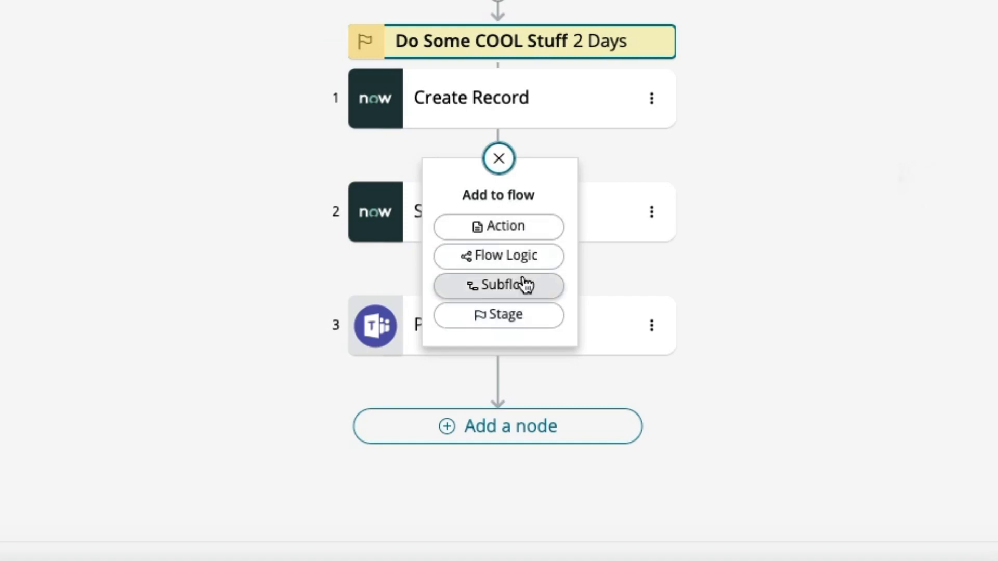
pyautogui.click(504, 315)
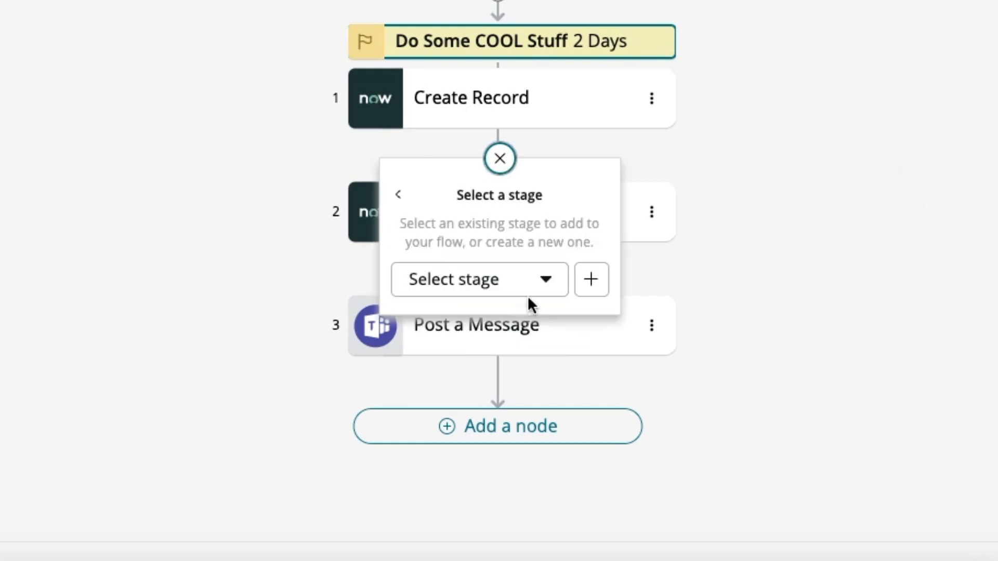
pyautogui.click(589, 279)
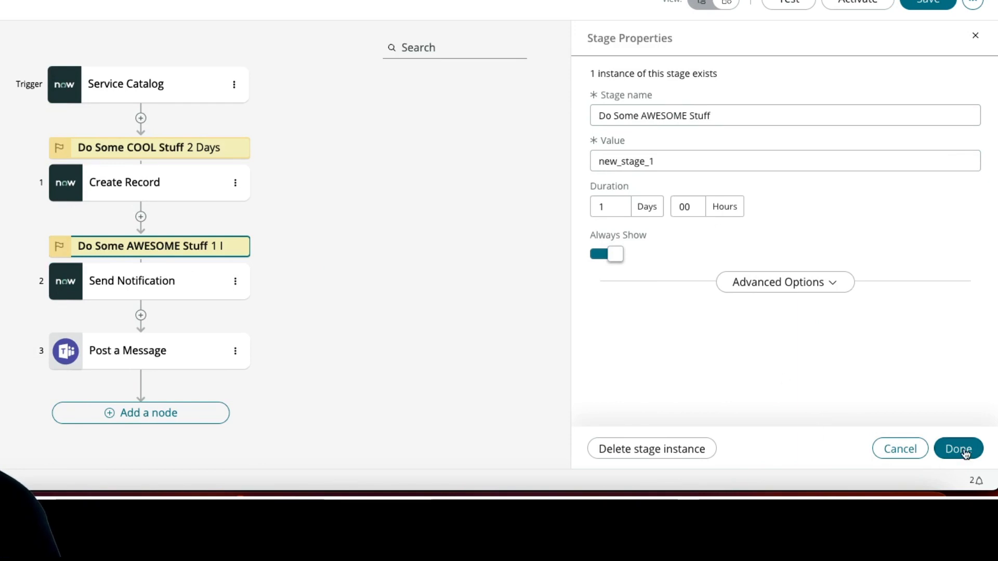
pyautogui.click(958, 448)
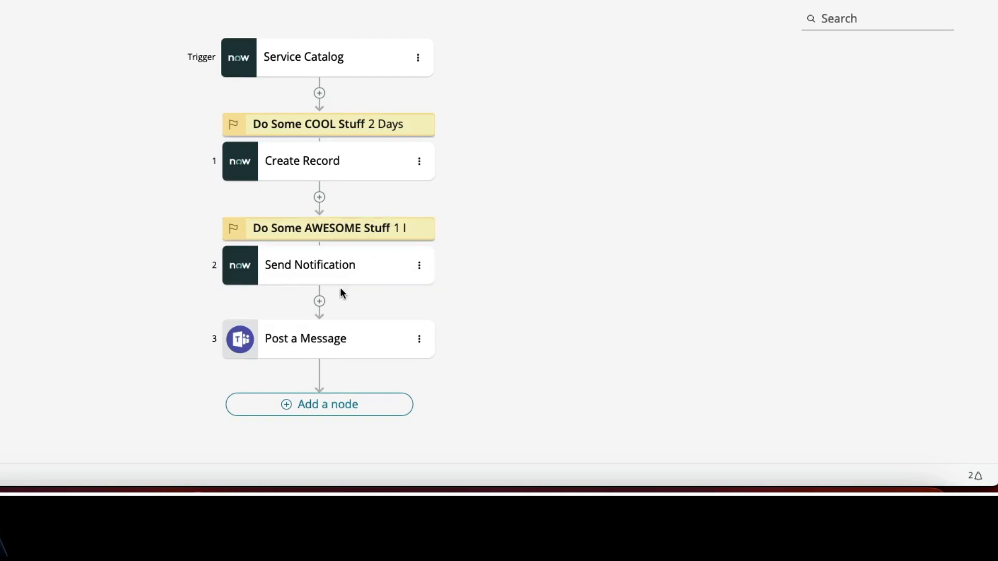
# Step: Add the Do Some MIND-BLOWING Stuff stage after Send Notification, above Post a Message
pyautogui.click(319, 301)
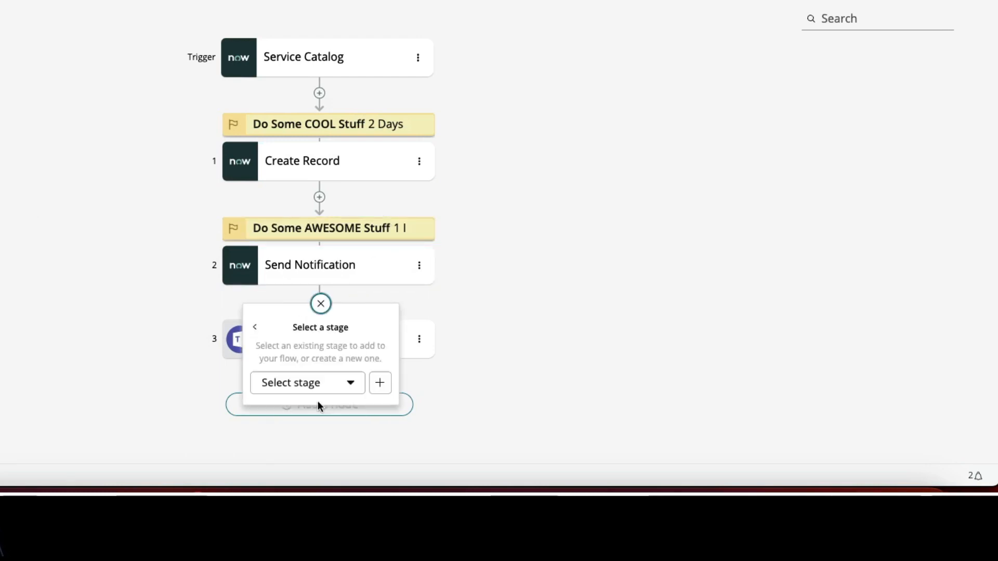
pyautogui.click(305, 383)
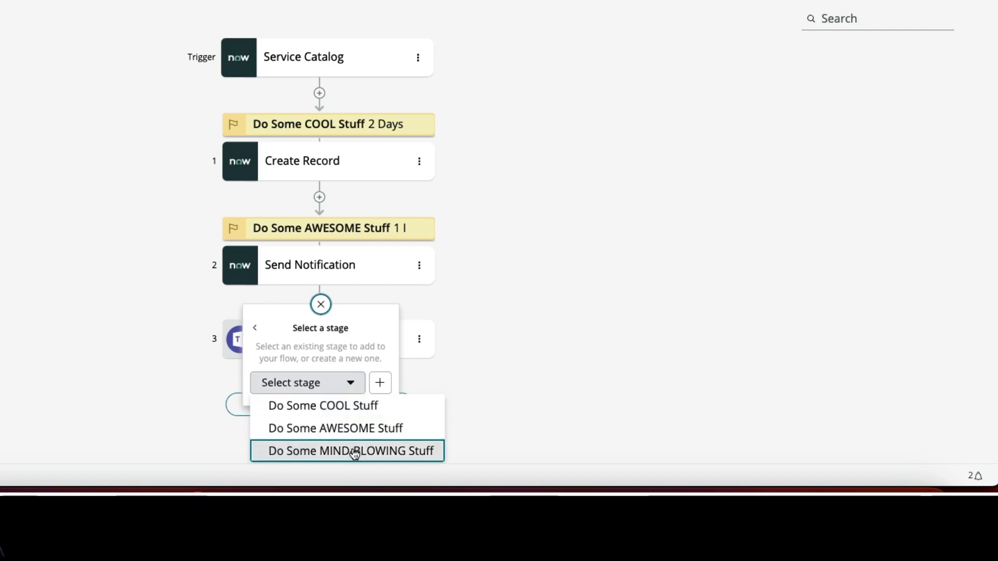
pyautogui.click(347, 450)
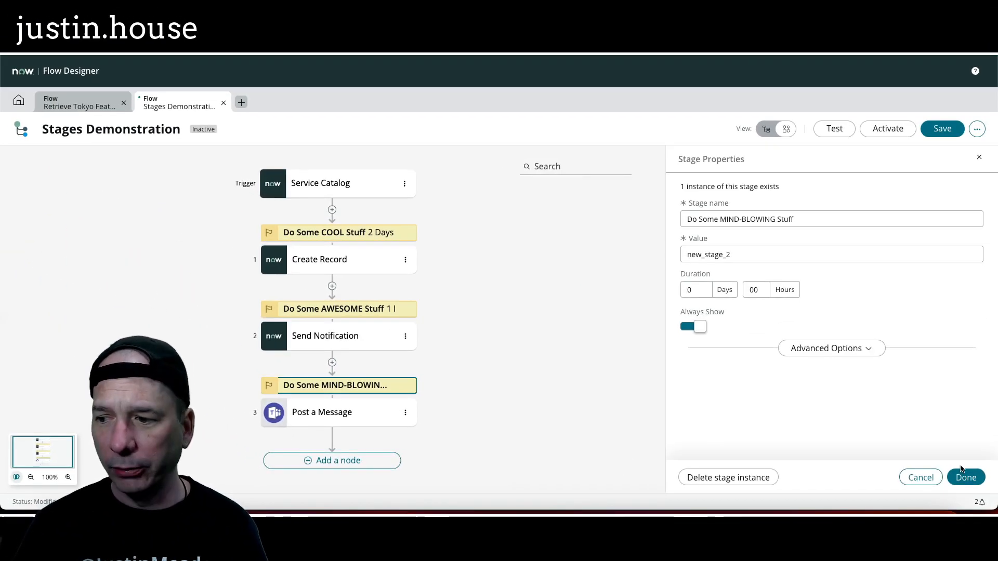
pyautogui.click(965, 477)
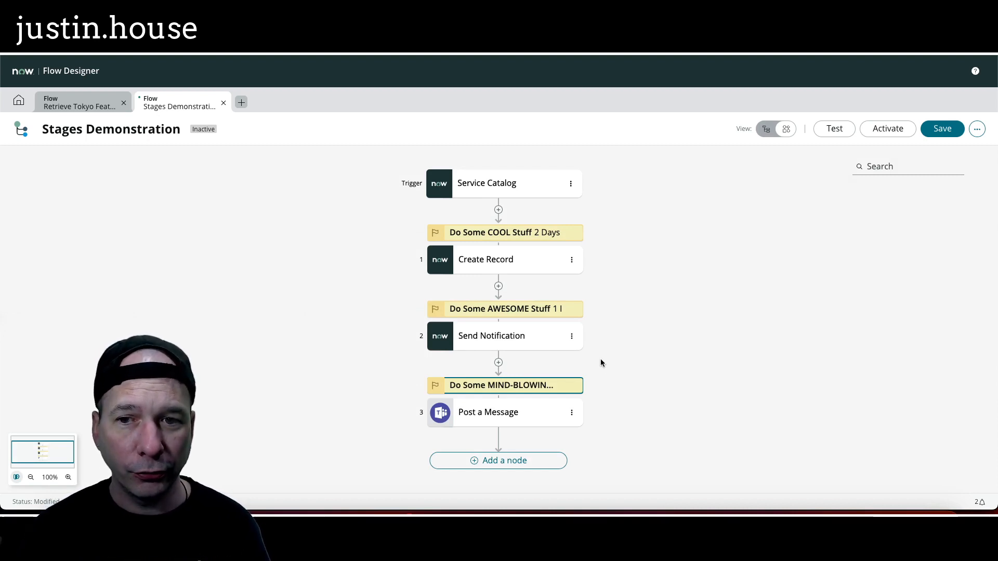
pyautogui.moveTo(541, 232)
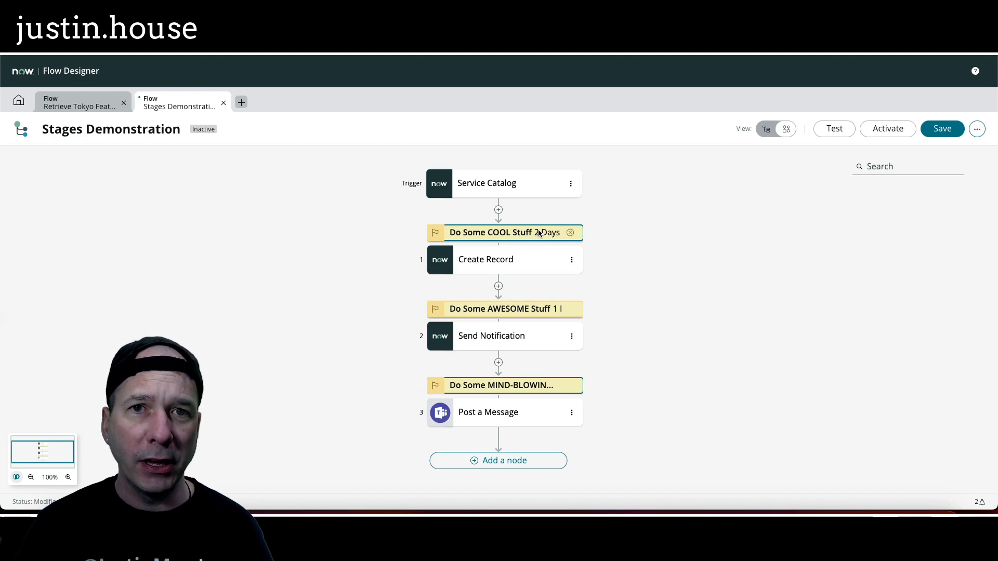
pyautogui.click(977, 128)
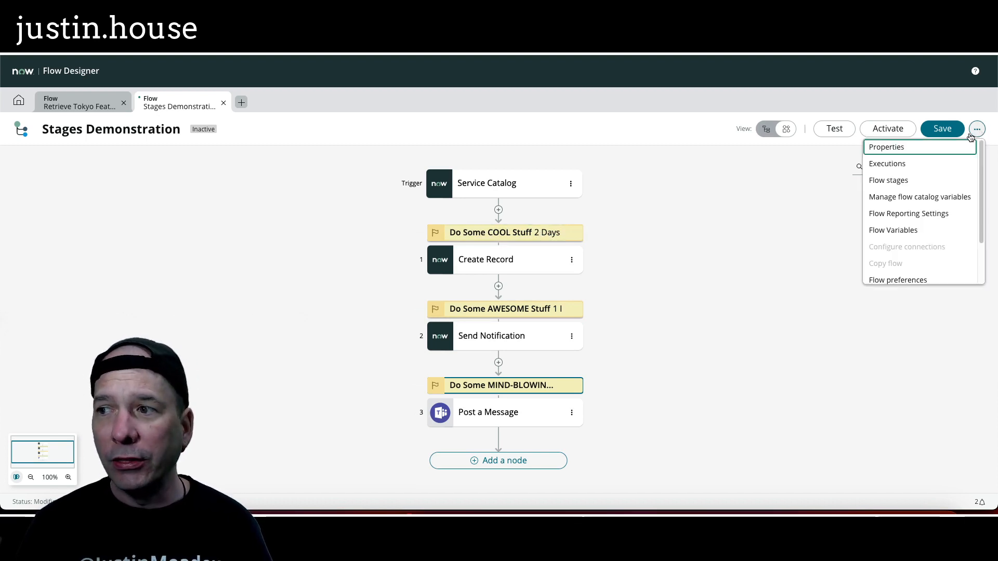
pyautogui.click(888, 179)
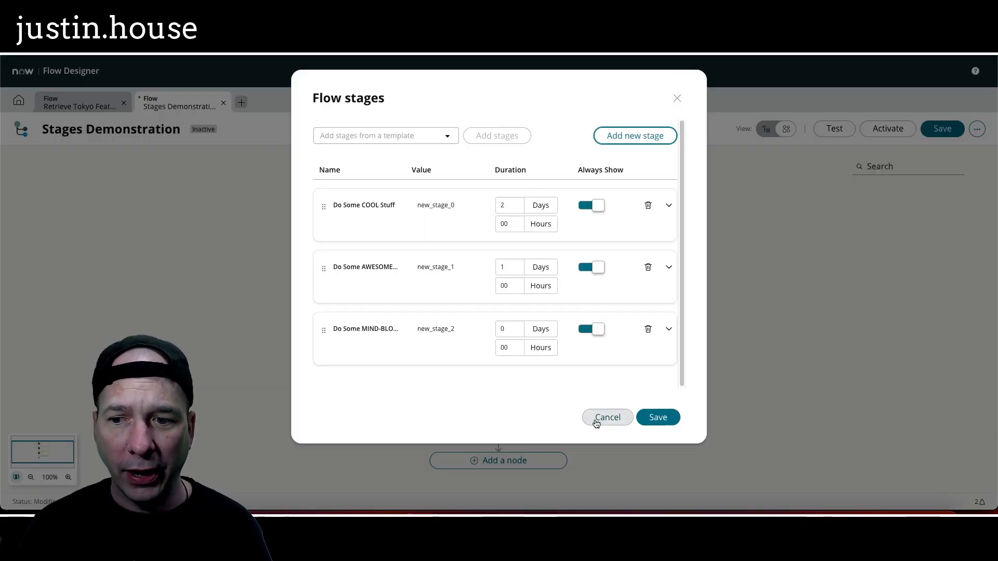
pyautogui.click(606, 417)
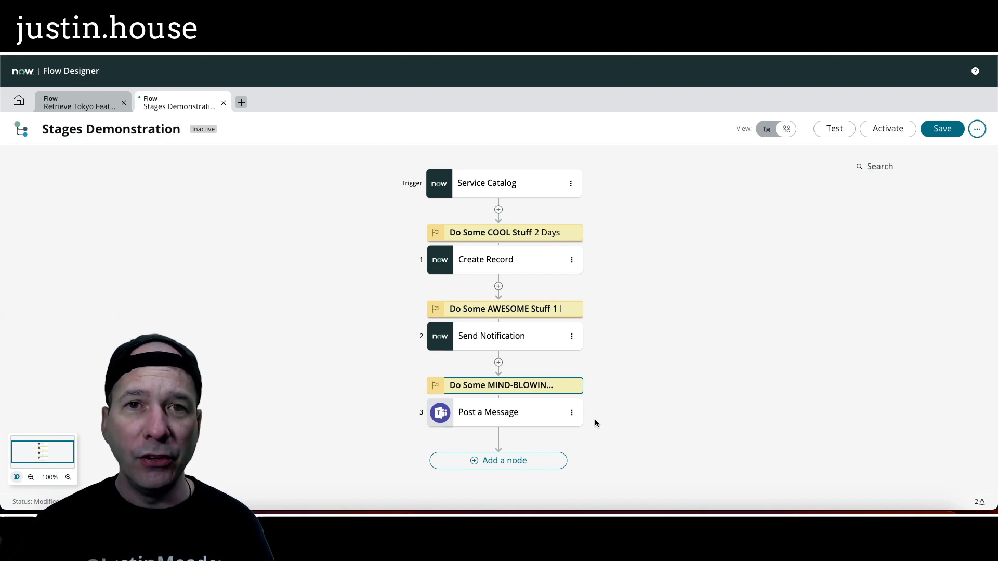